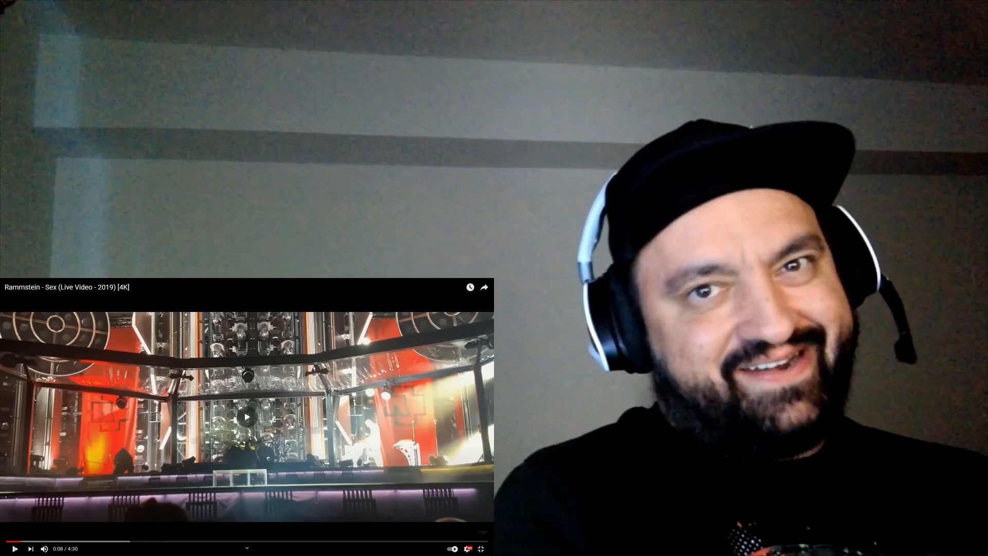
- Resume the Rammstein "Sex (Live Video - 2019)" concert video, paused about ten seconds in
click(14, 548)
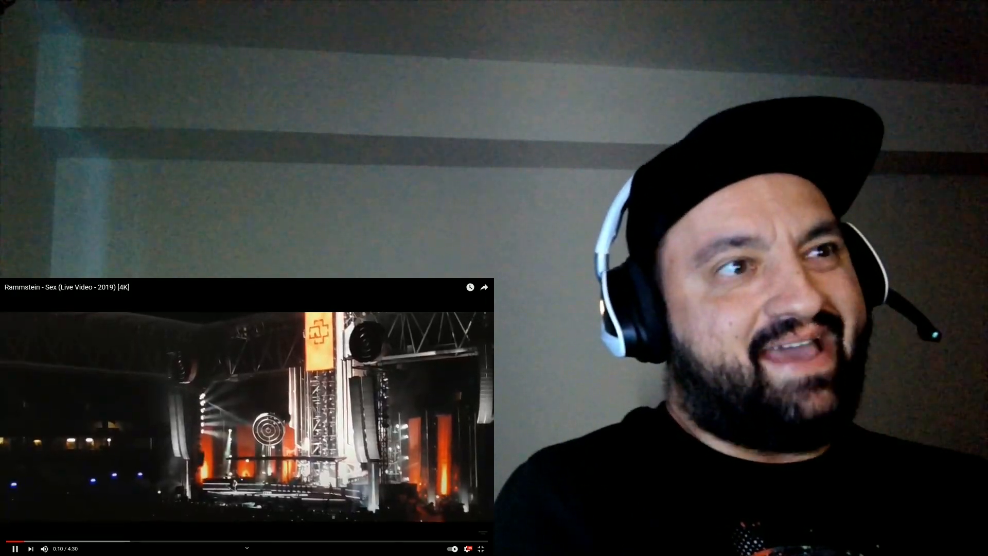